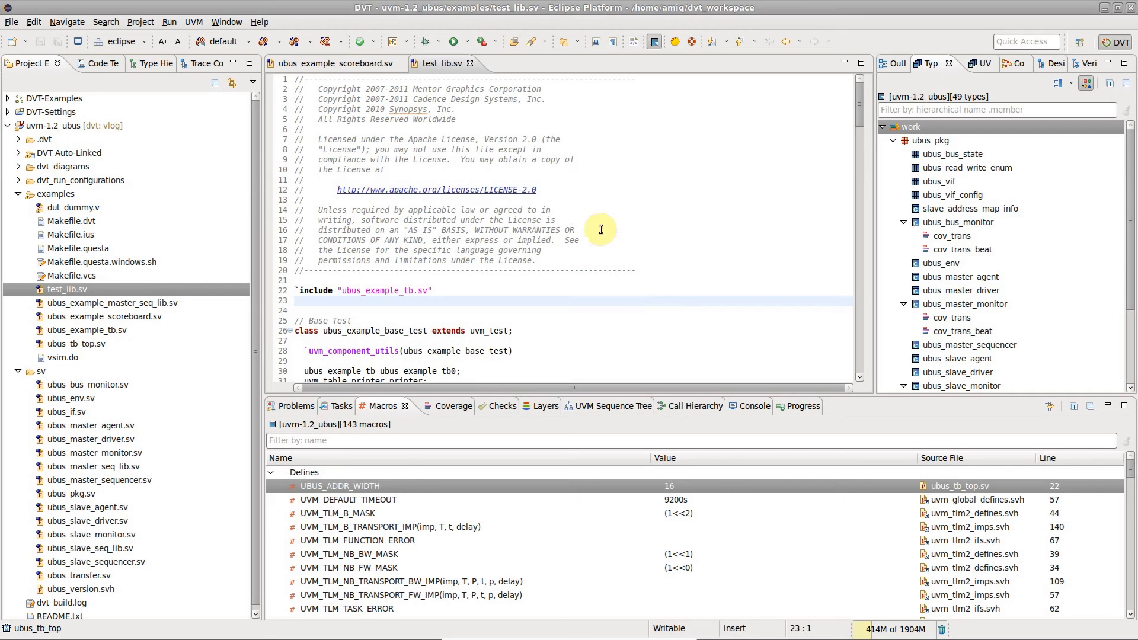
mouse_move(539, 119)
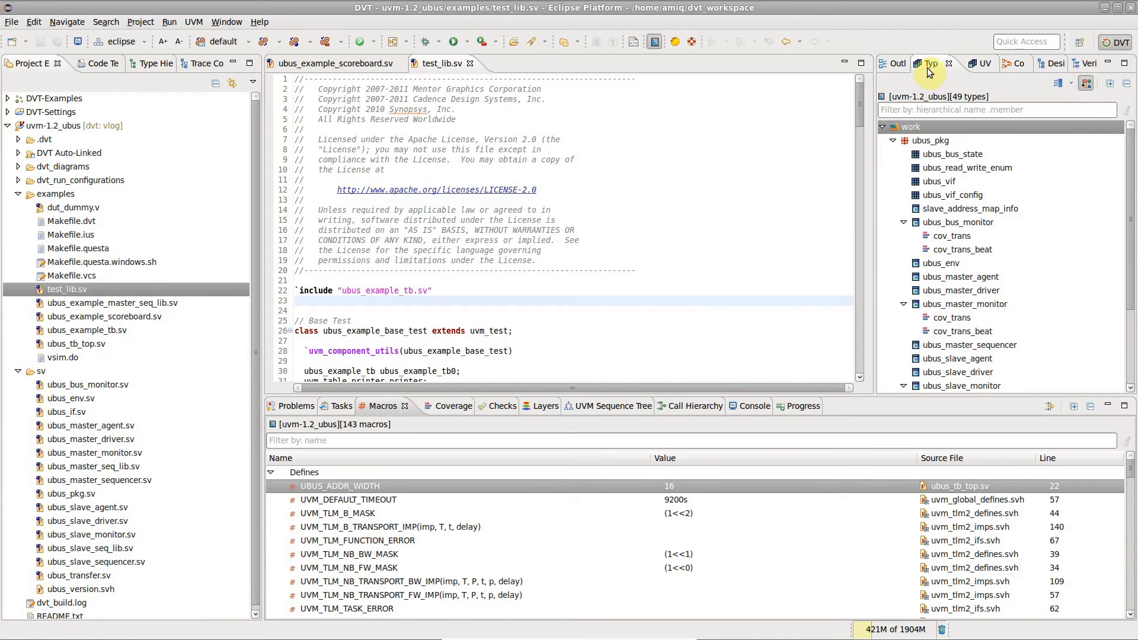
Show the uvm-1.2_ubus compile order listing 166 files with test_lib.sv at 161
click(984, 64)
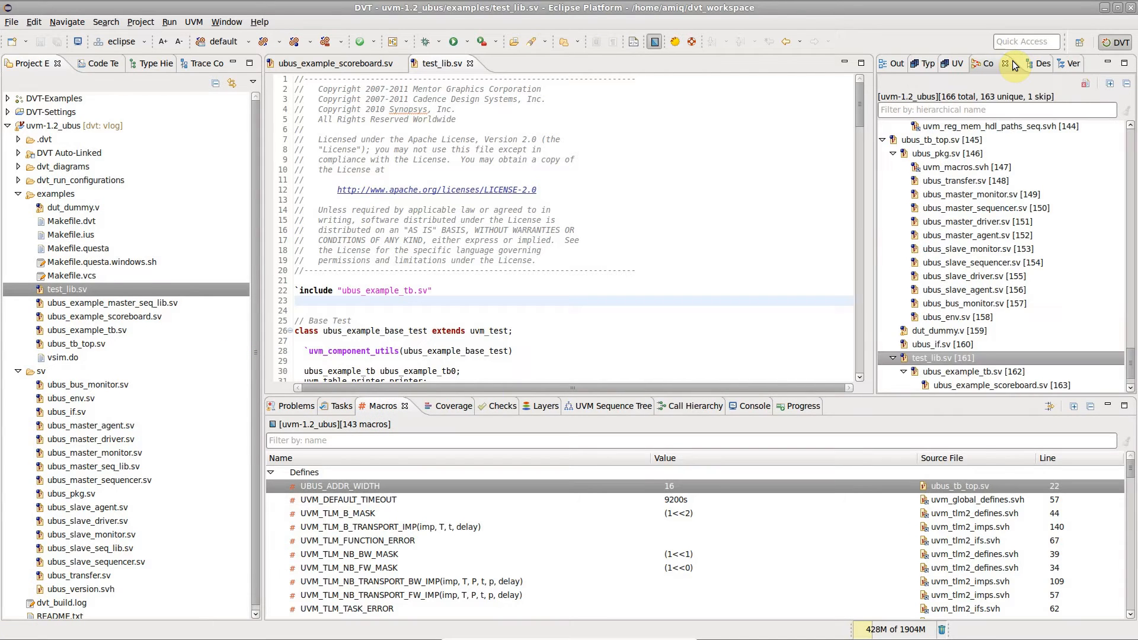
click(450, 128)
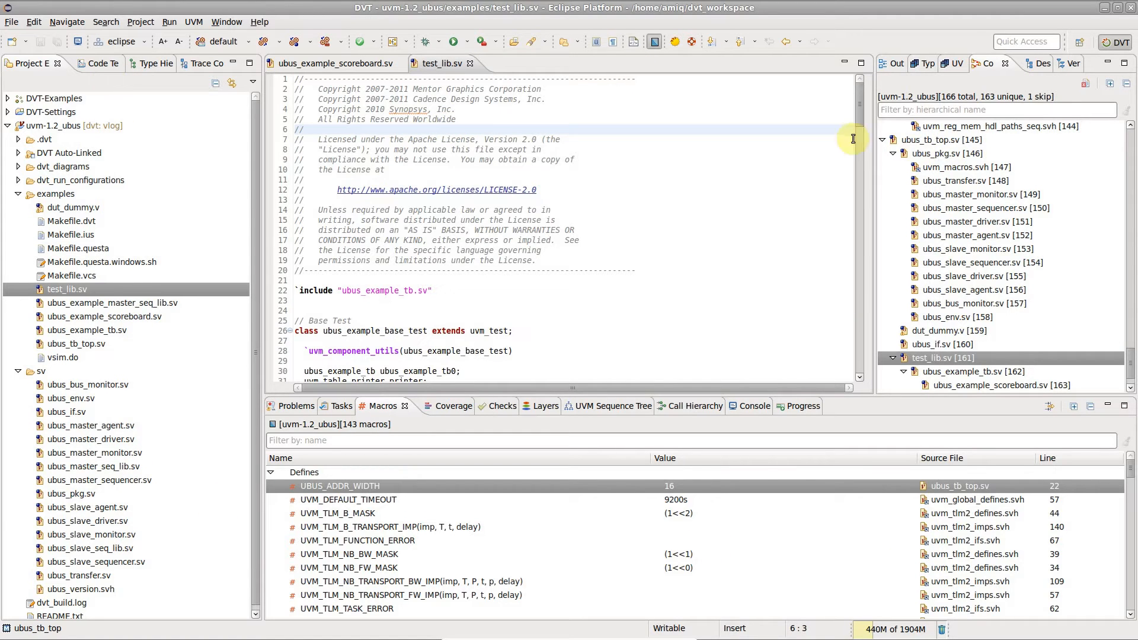
mouse_move(442, 64)
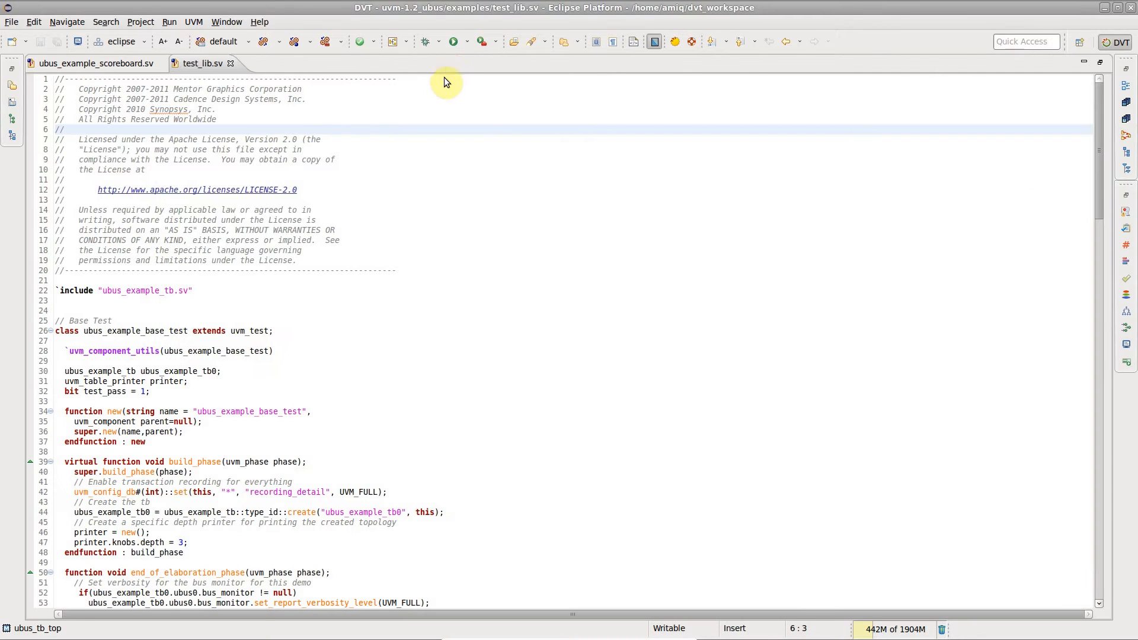
Place test_lib.sv beside ubus_example_scoreboard.sv in the maximized editor area
click(457, 180)
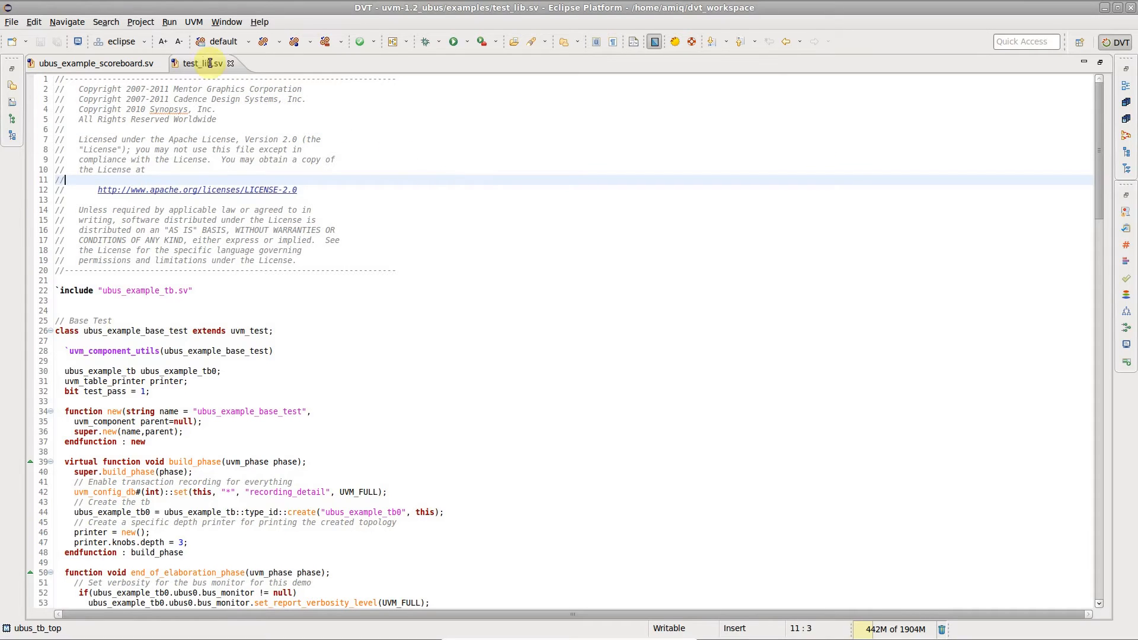
mouse_move(418, 434)
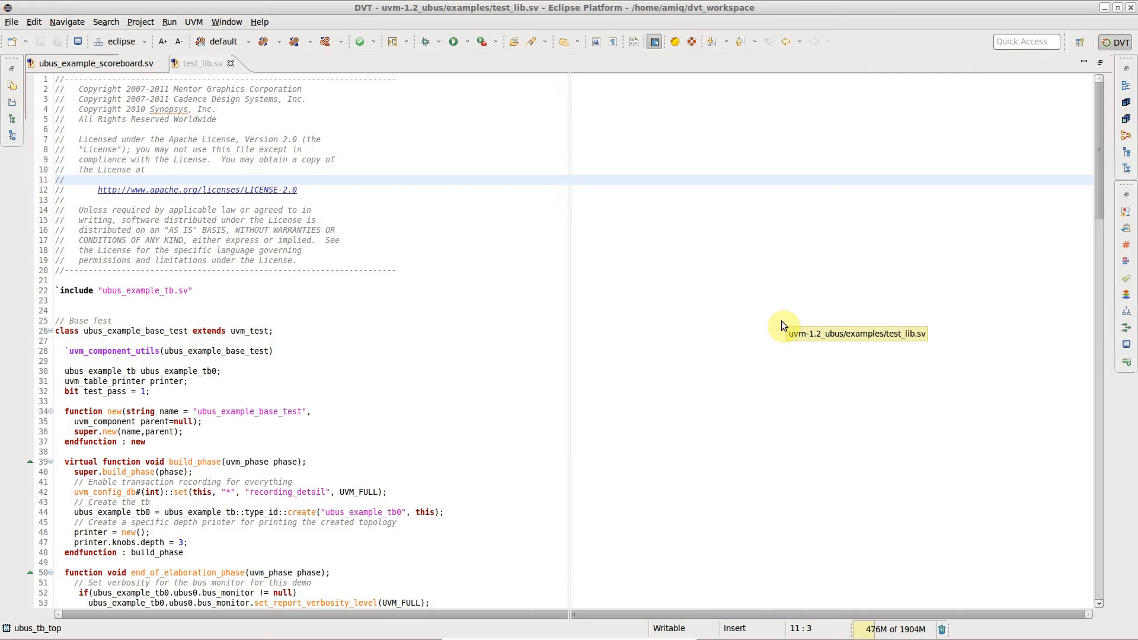
mouse_move(1093, 291)
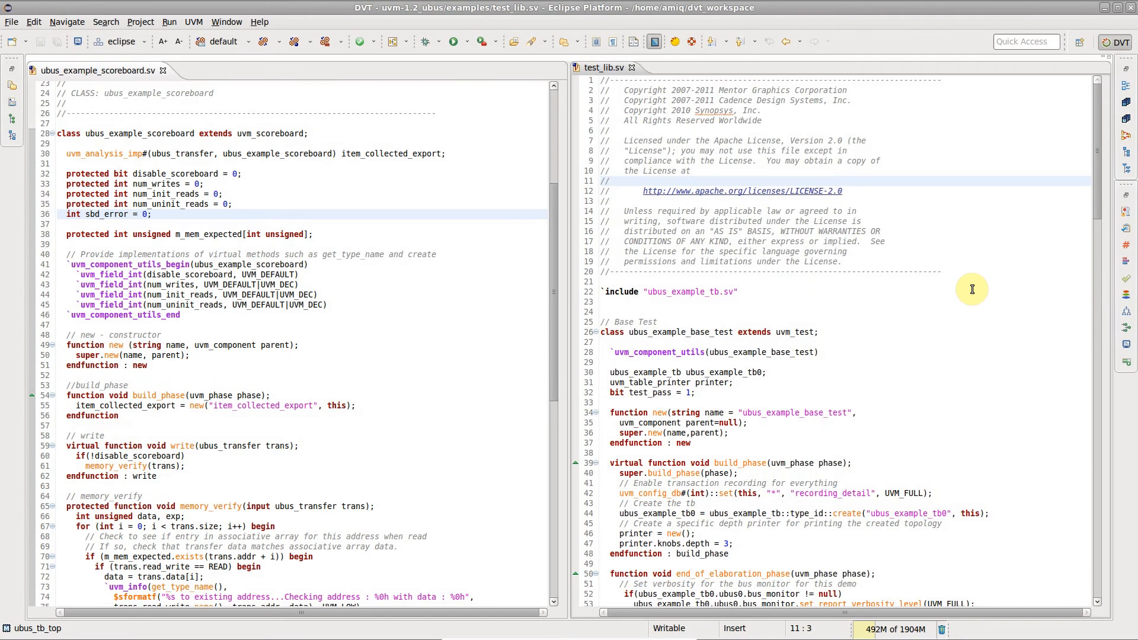
click(610, 181)
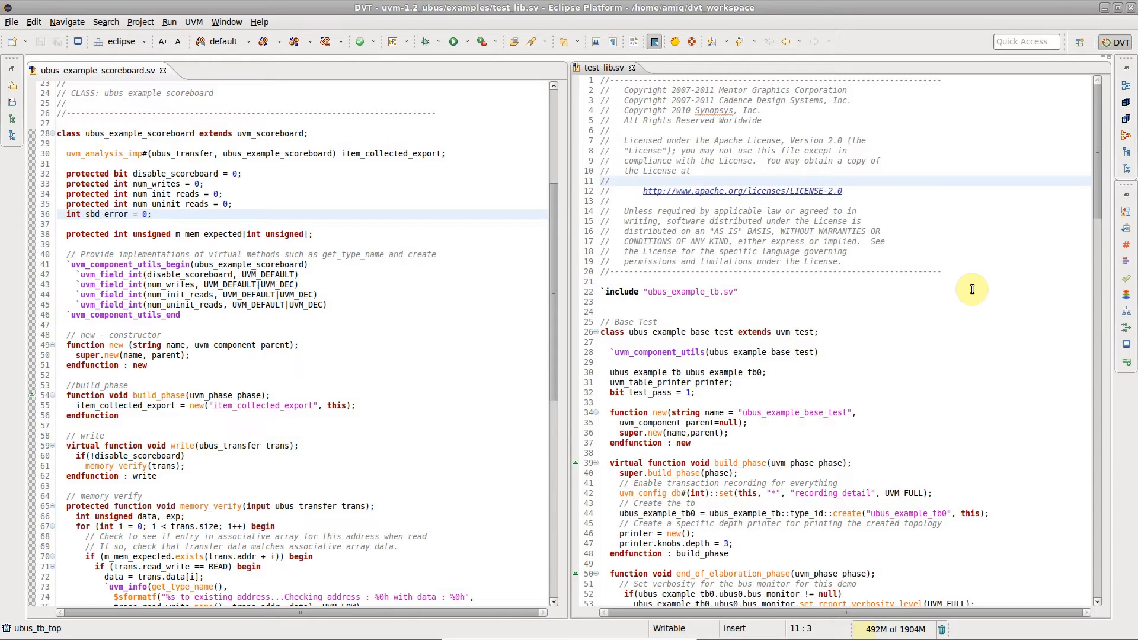
mouse_move(886, 200)
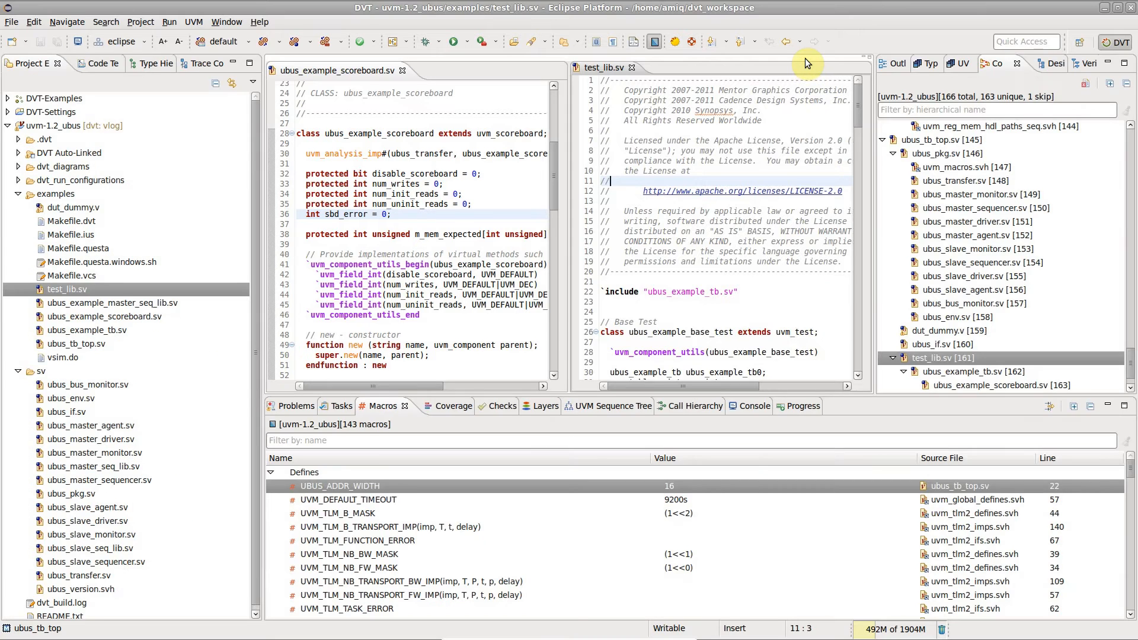
mouse_move(995, 65)
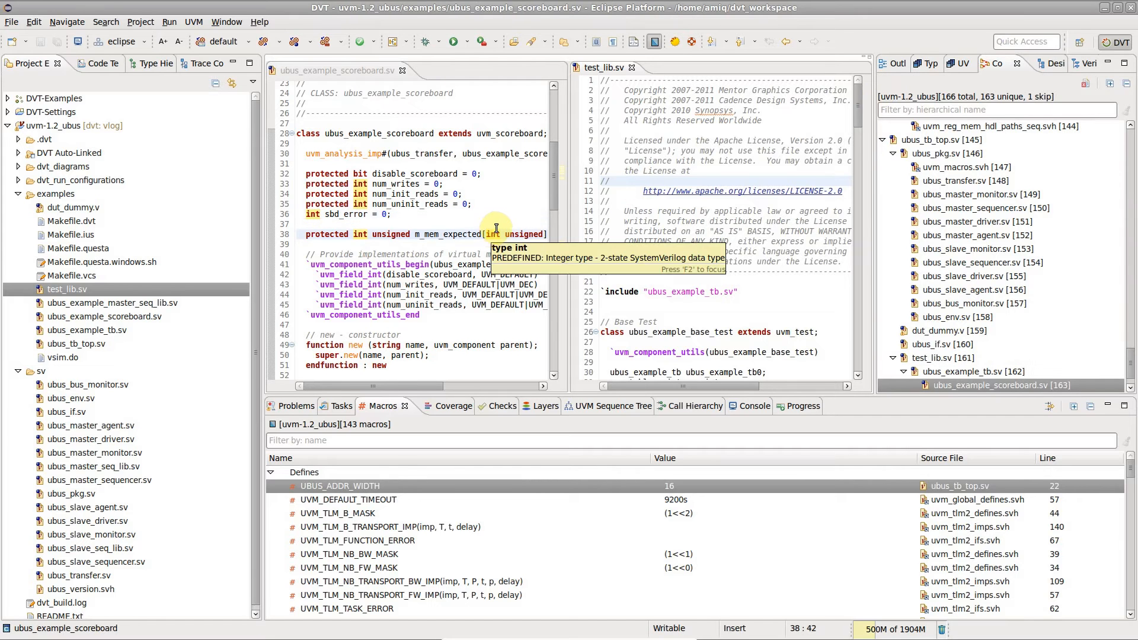
mouse_move(838, 97)
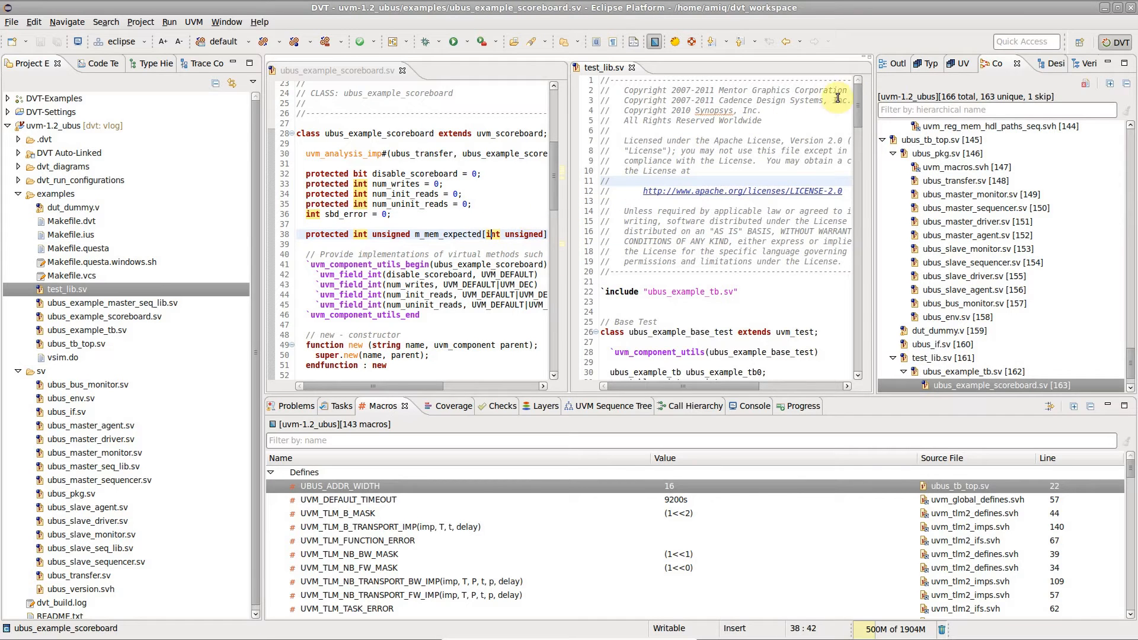
Return focus to the test_lib.sv source beside the scoreboard file
click(928, 64)
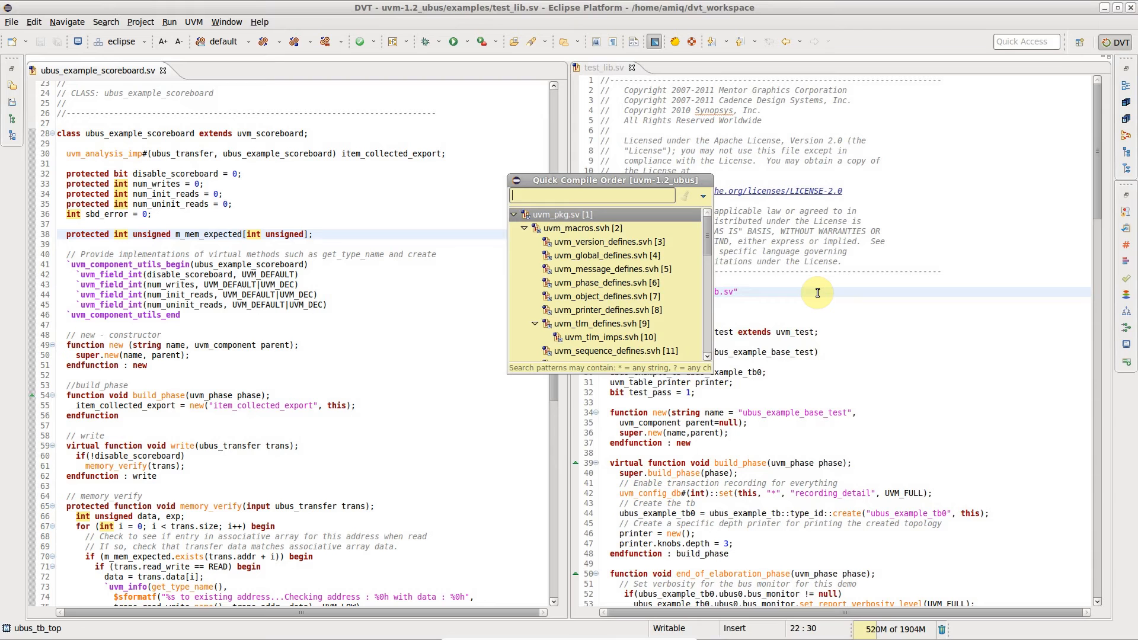
Filter the quick compile order by 'if' and open ubus_if.sv on the right
text(if)
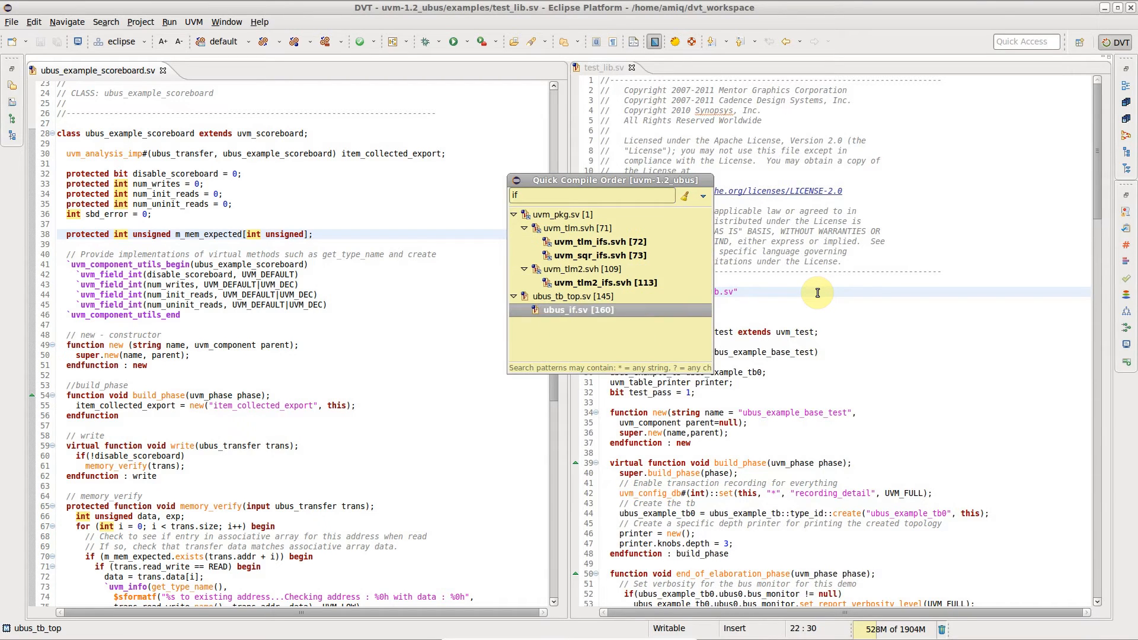
double_click(579, 310)
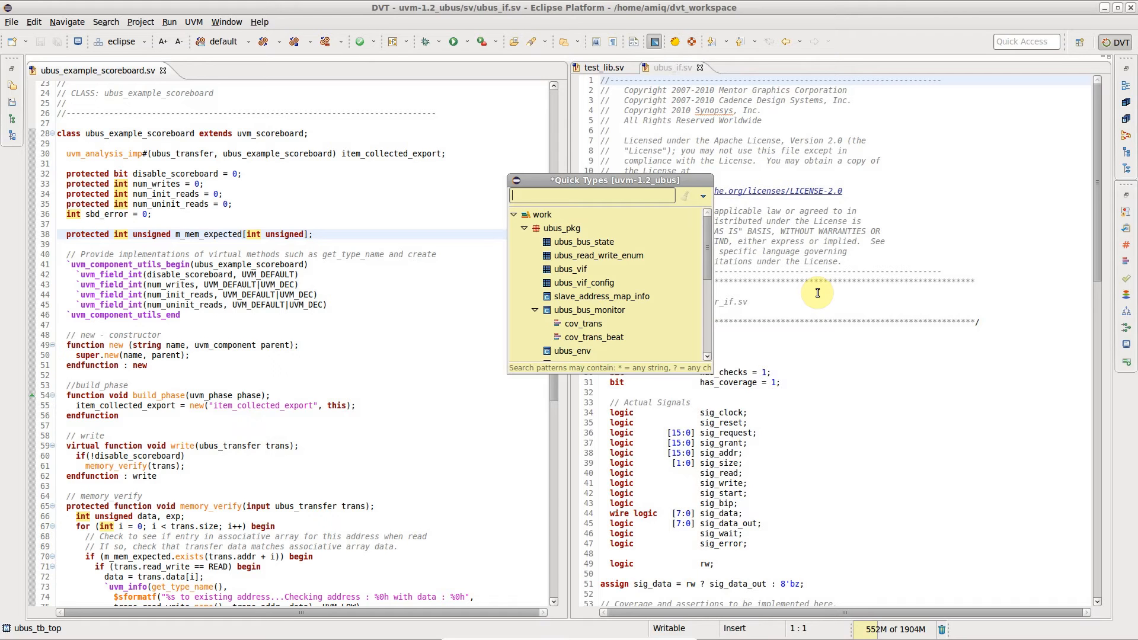
Filter quick types by 'monit' and open the ubus_master_monitor class definition
text(monit)
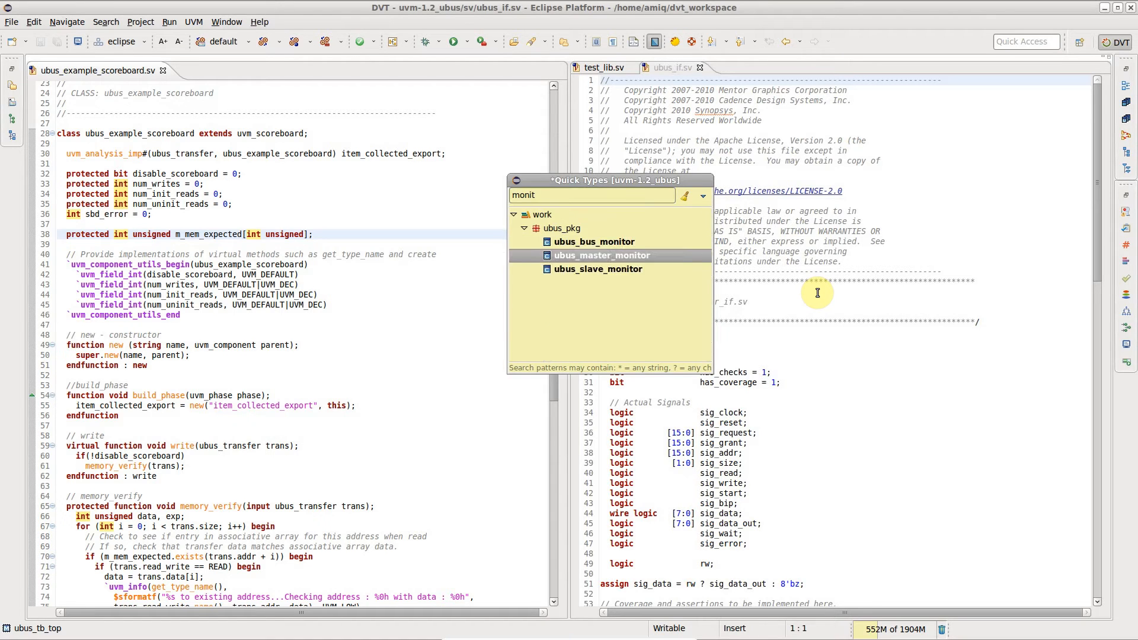
double_click(602, 255)
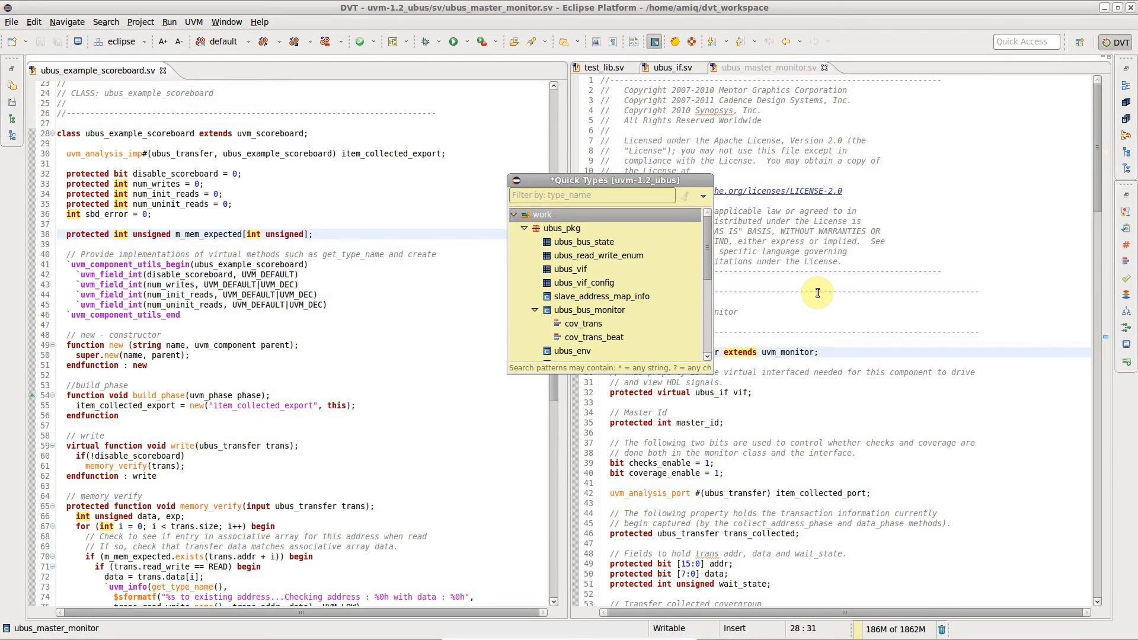
scroll(down, 3)
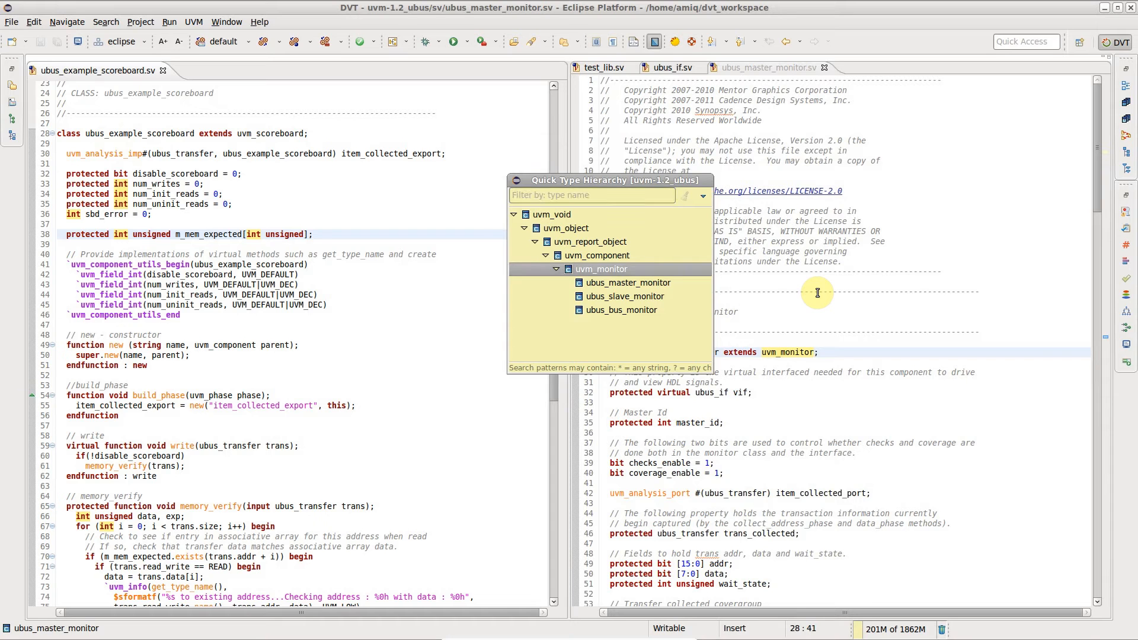
Open the uvm_component base class source from the quick type hierarchy
click(597, 256)
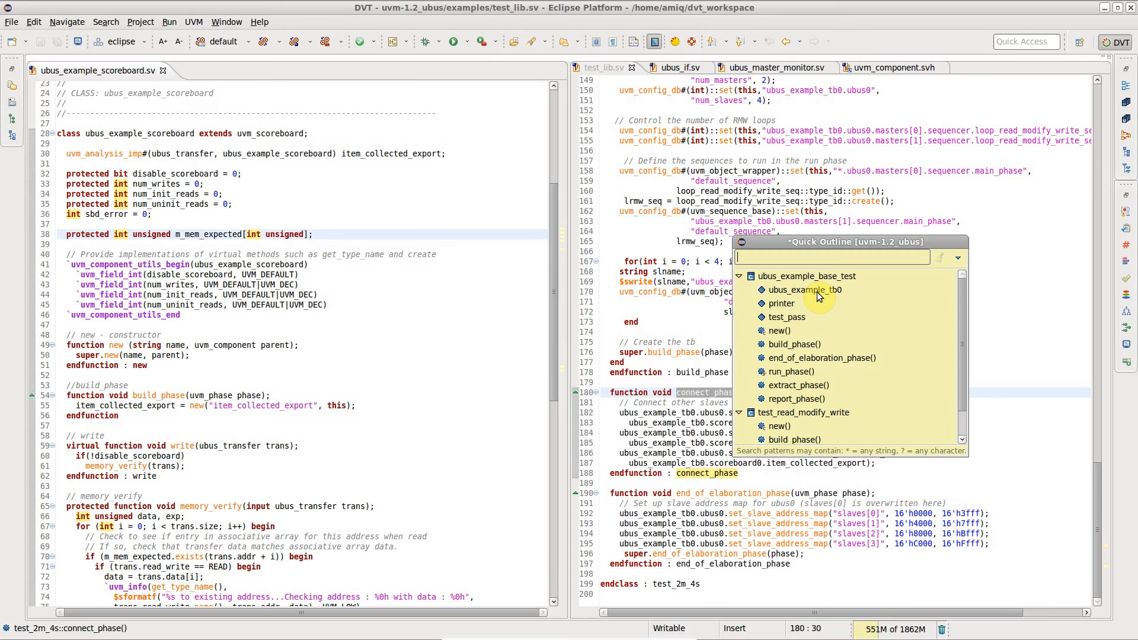
Filter the test_lib.sv quick outline by 'test' and bring up the editor context menu
text(test)
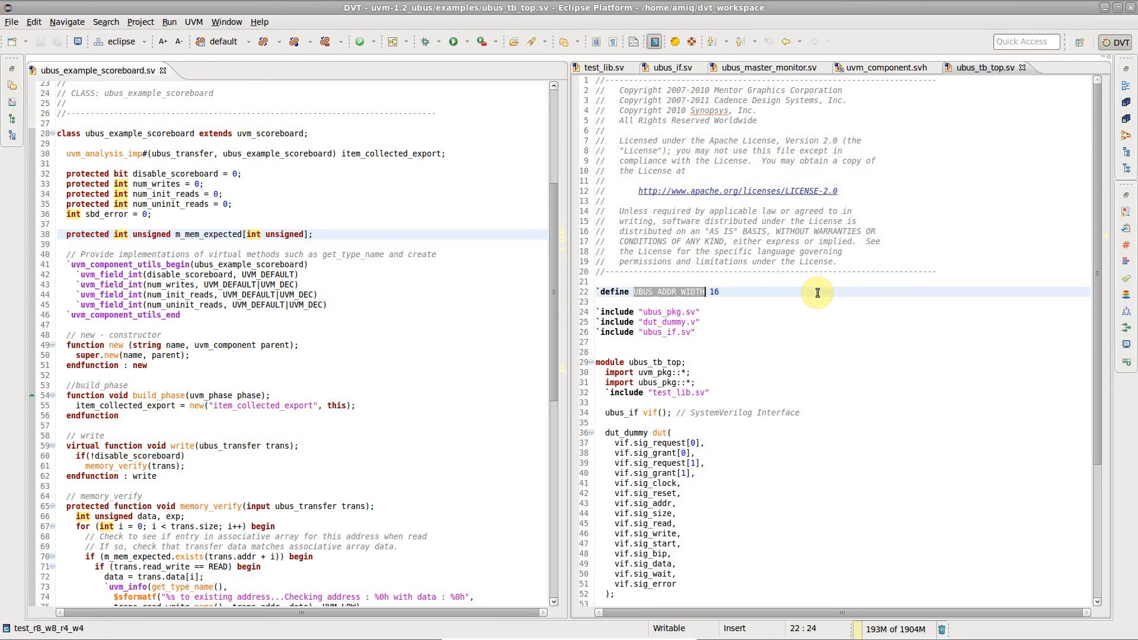
right_click(809, 296)
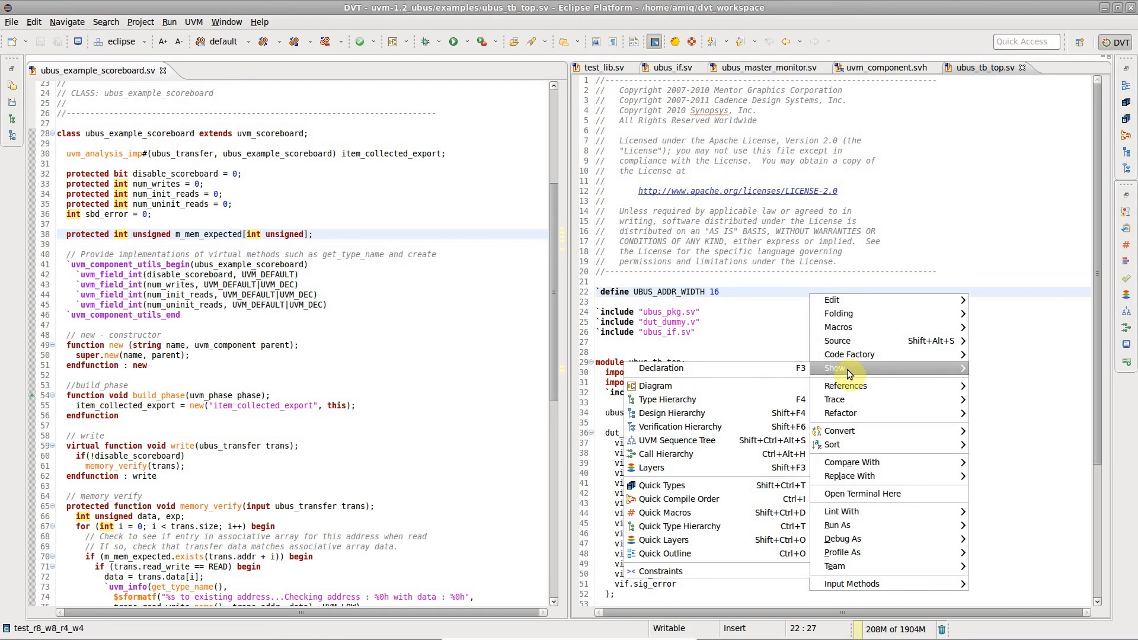
mouse_move(679, 498)
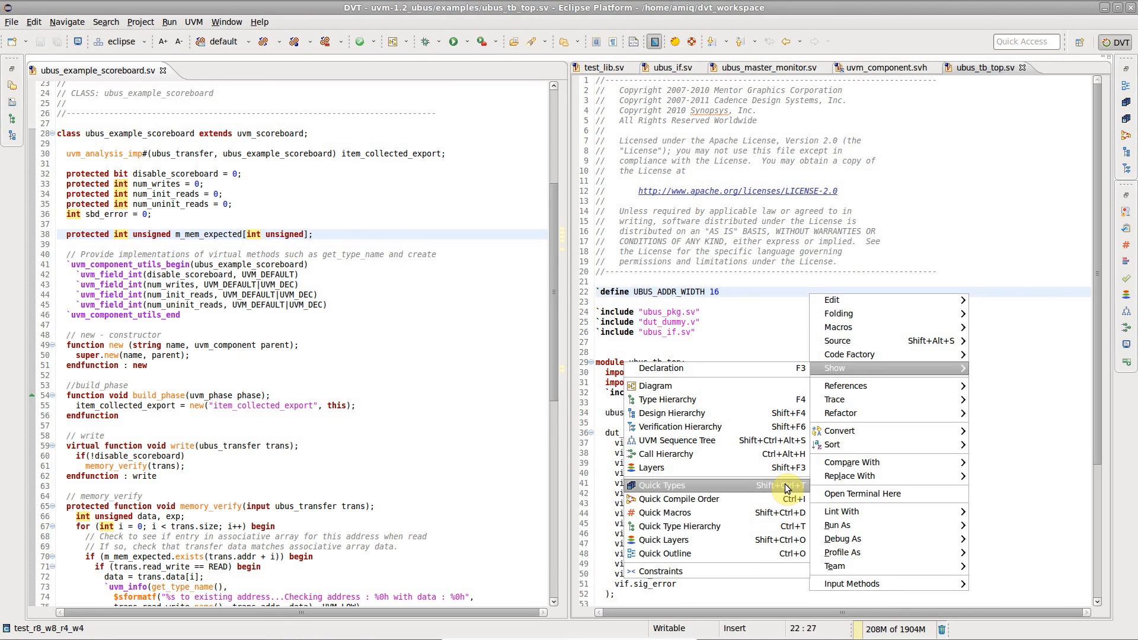
Show the Quick Types list of uvm-1.2_ubus types over ubus_tb_top.sv
click(660, 485)
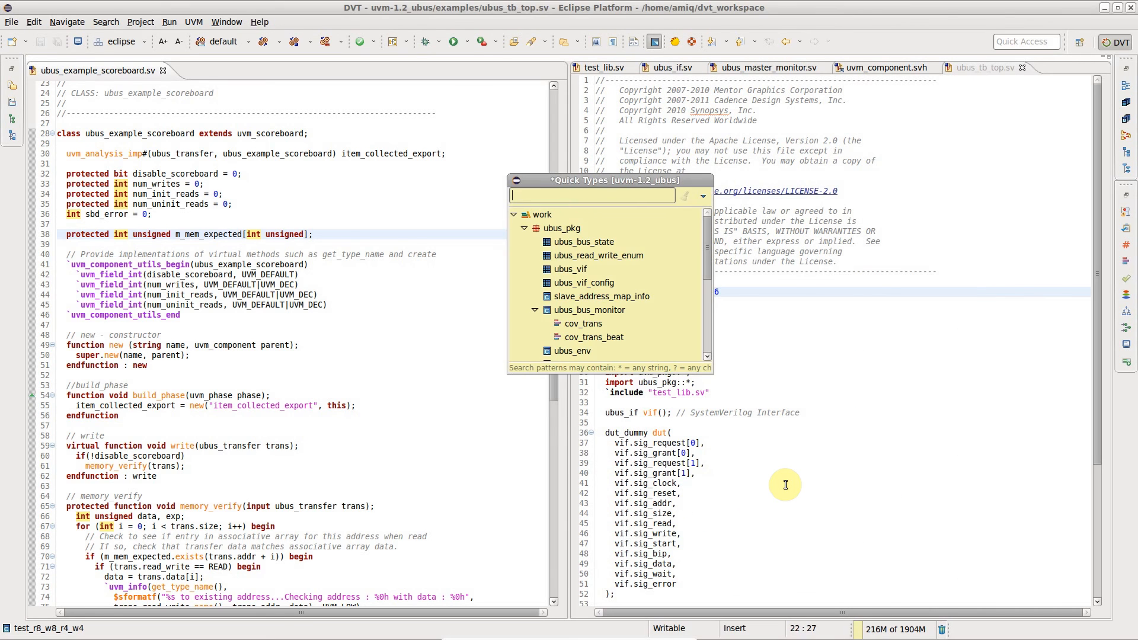